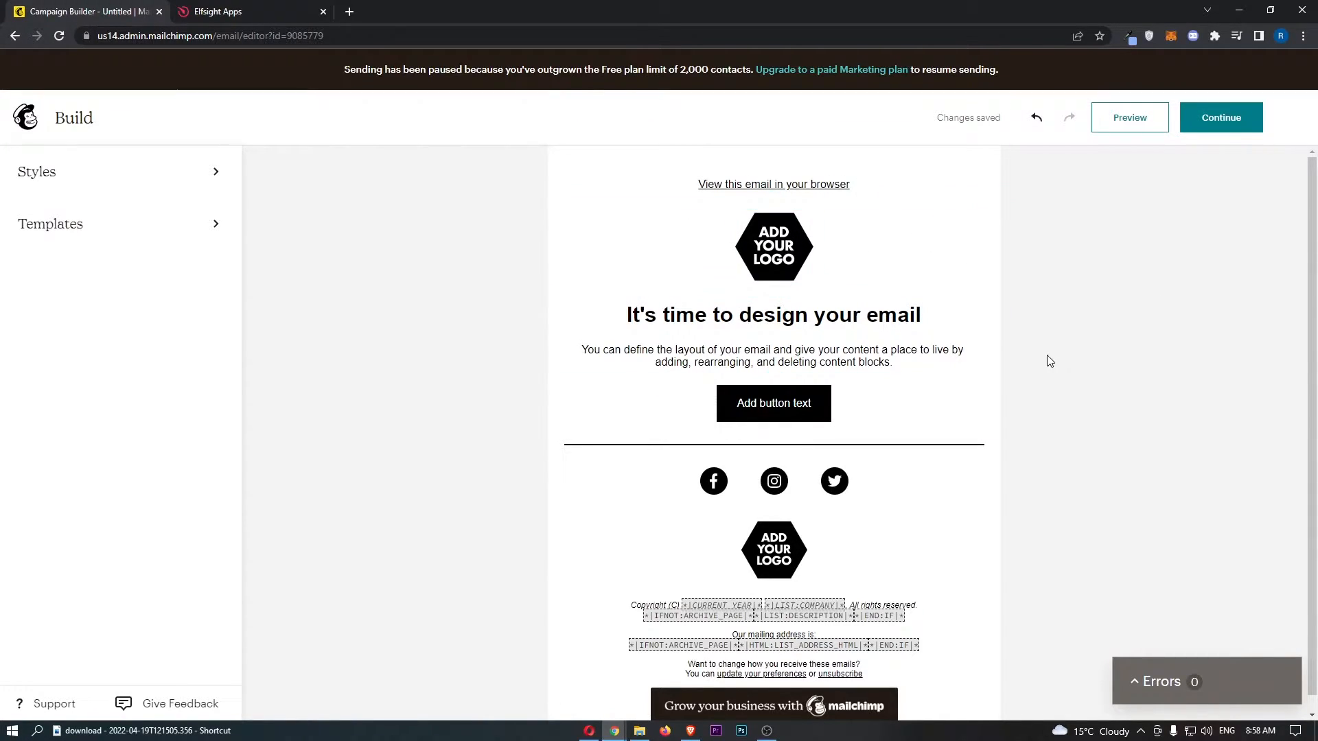
mouse_move(1040, 351)
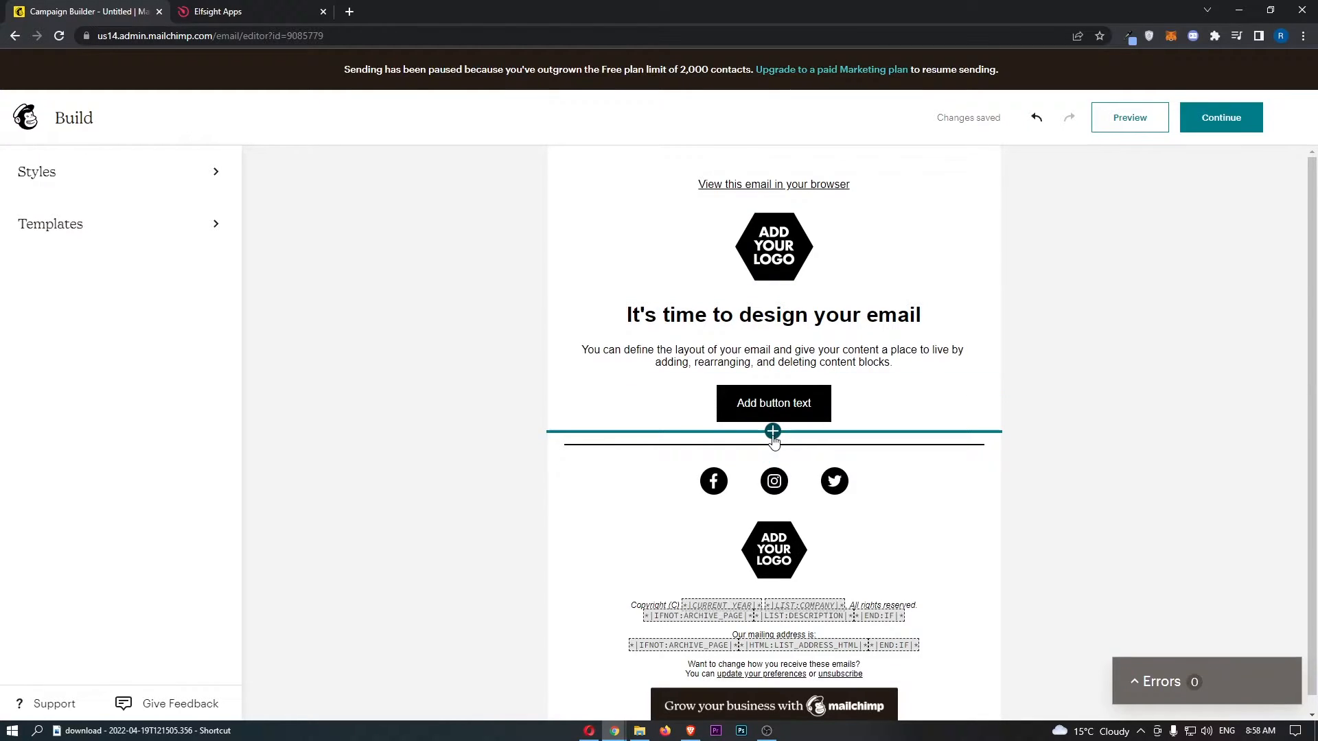
Insert a Survey content block below the first button in the email.
click(773, 431)
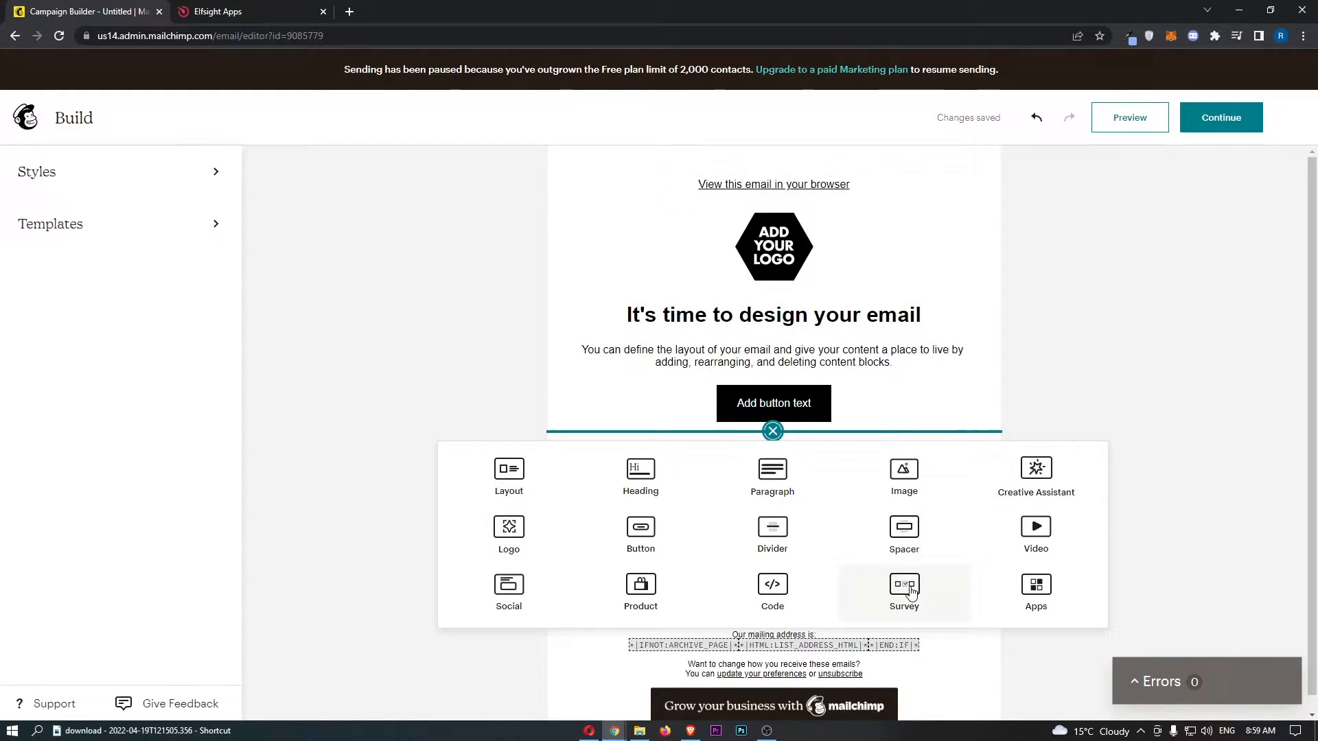
click(903, 592)
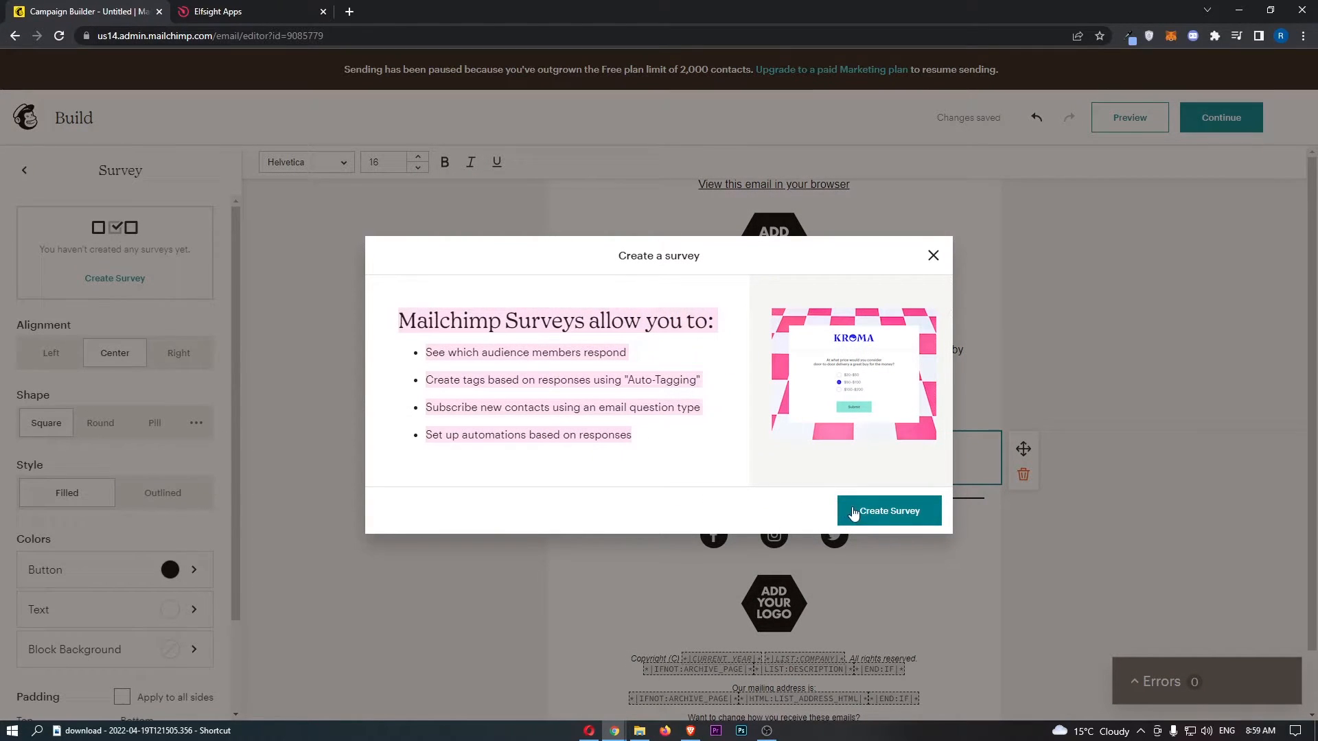
Create a new survey and add a Checkboxes question section to it.
click(889, 510)
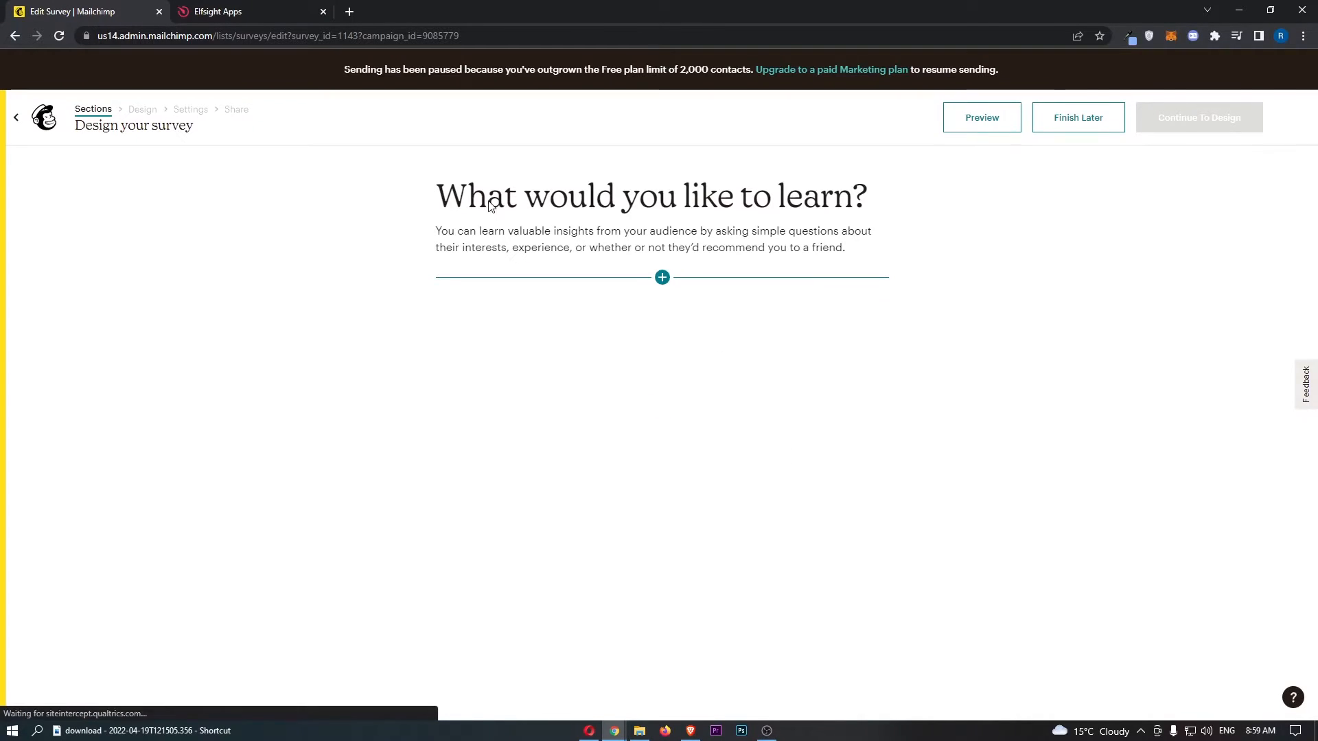
click(662, 276)
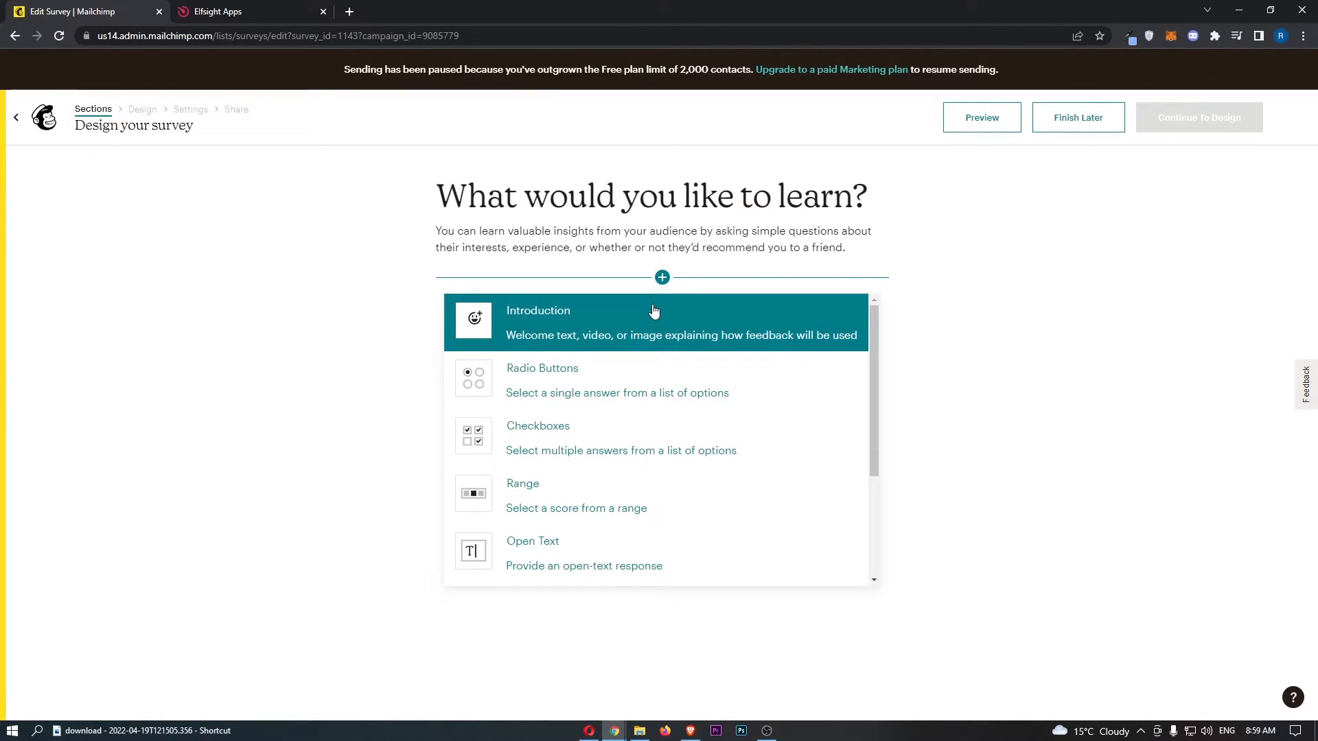
scroll(down, 3)
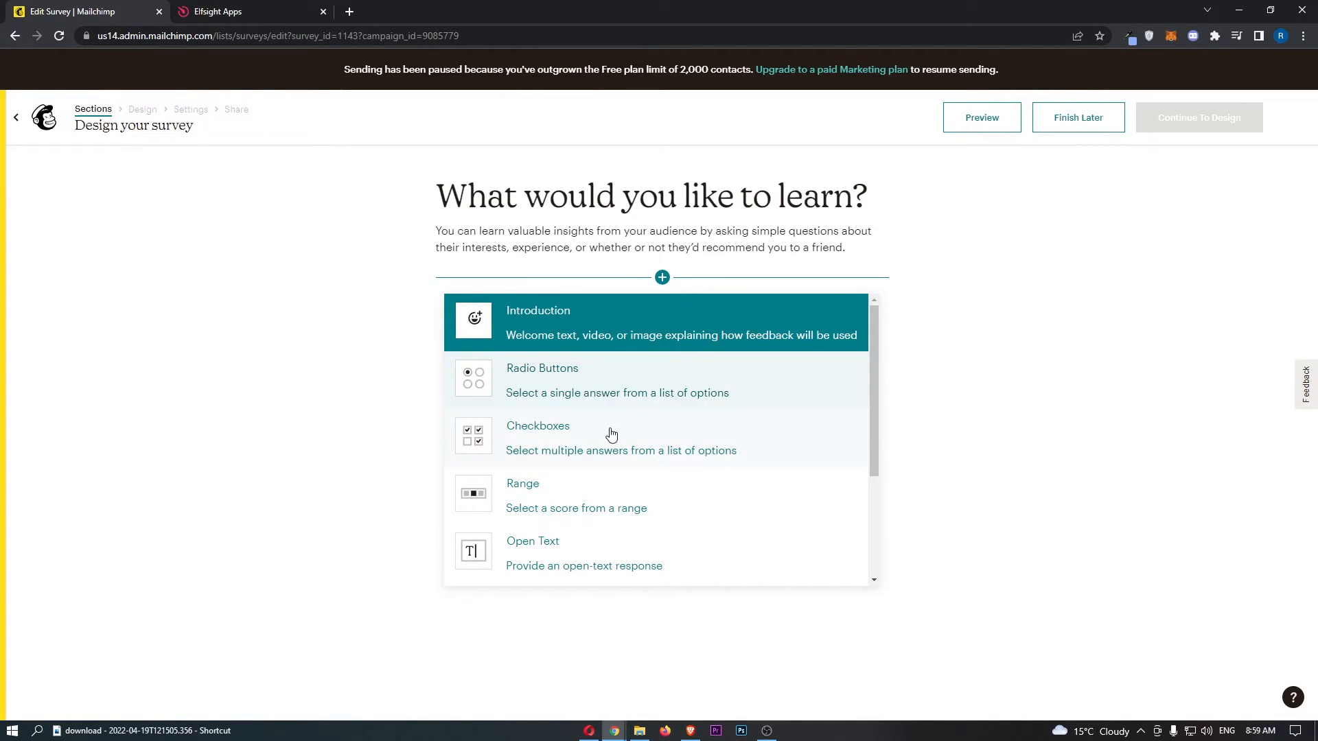
scroll(down, 3)
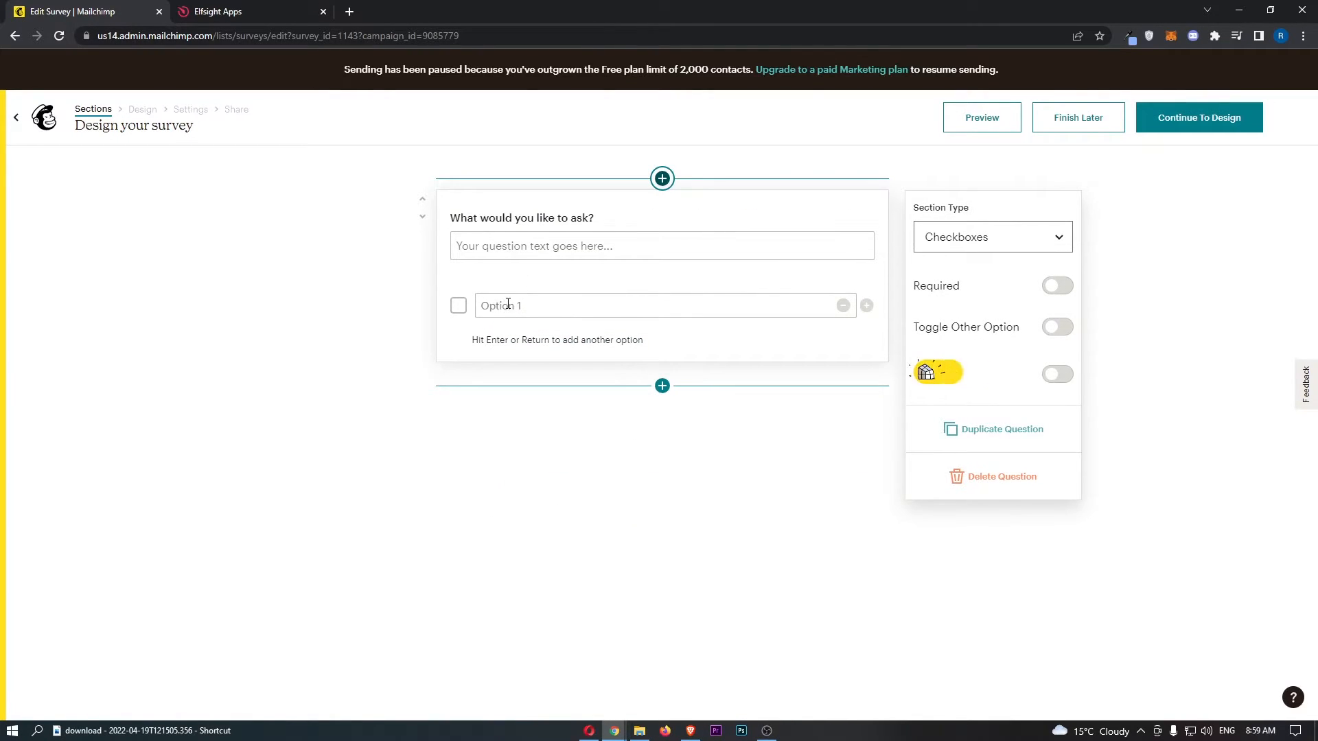
Enter the question 'How did you find our service' and begin adding its answer options.
text(H)
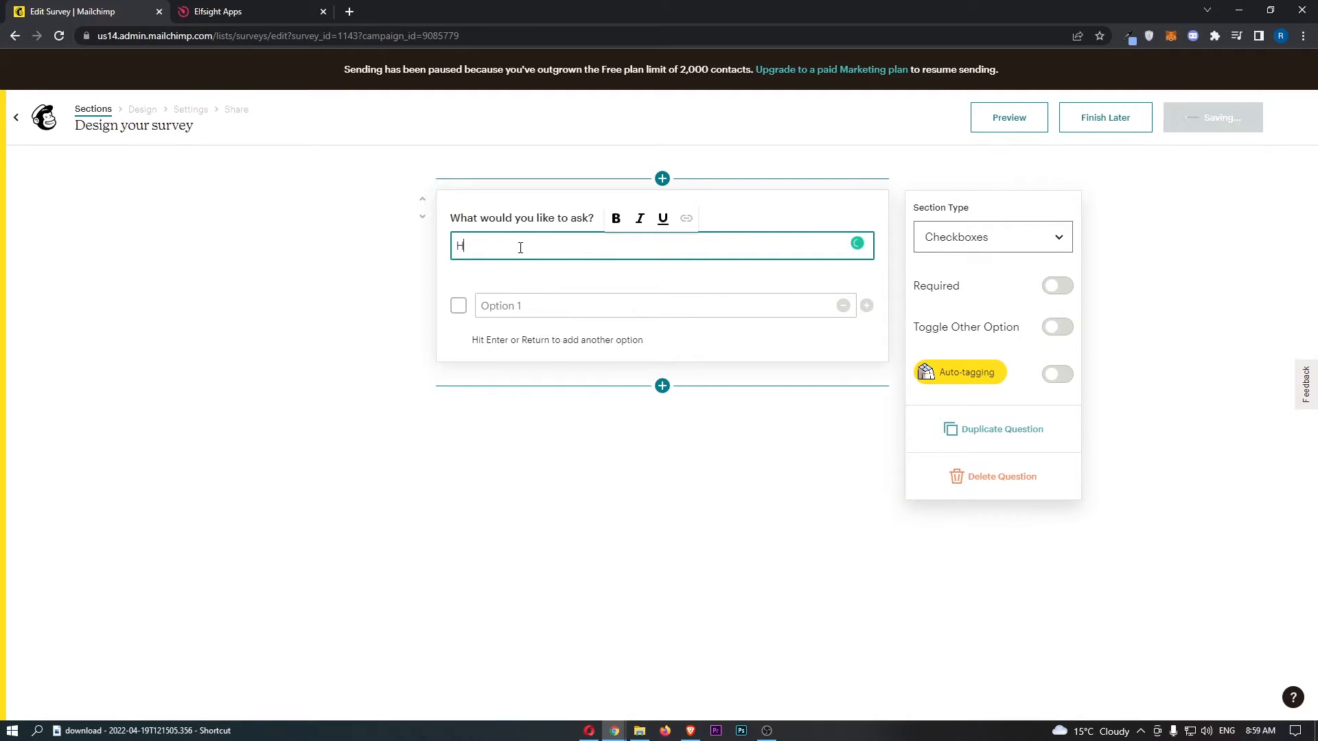
text(ow did you)
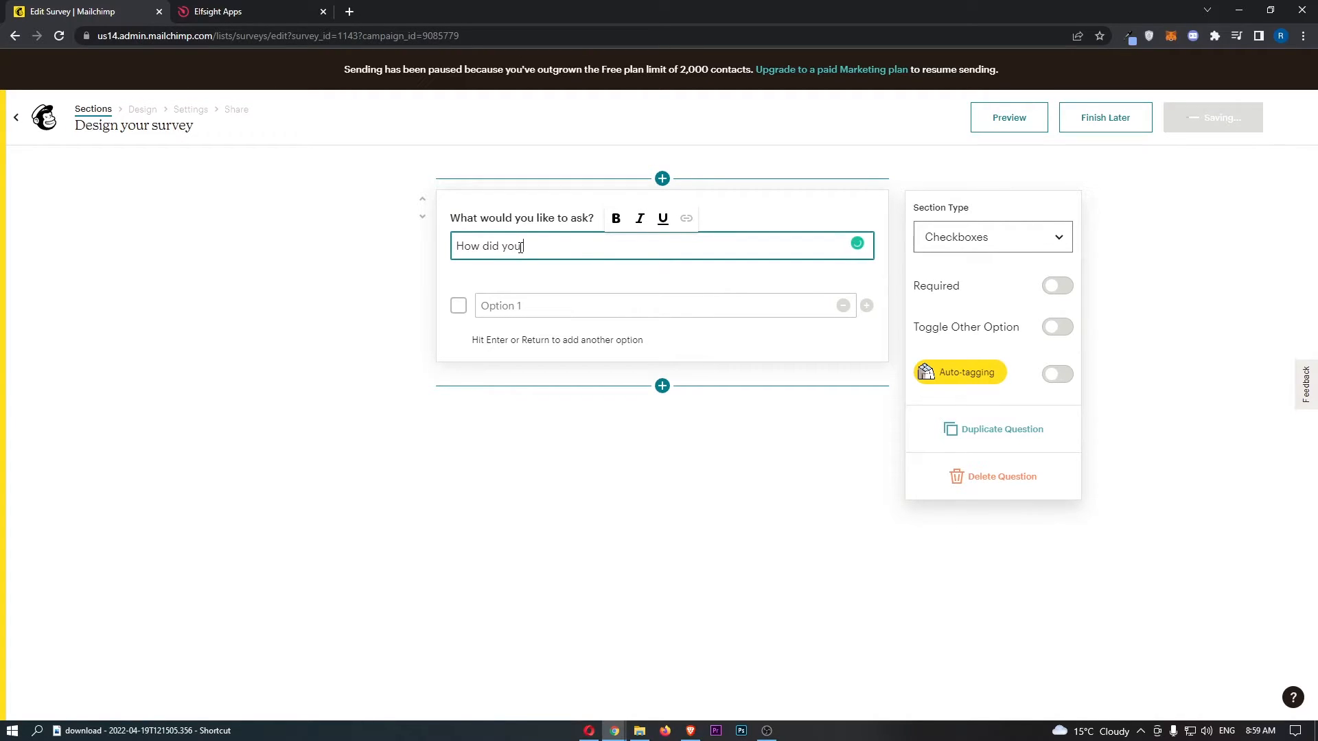
text(find our service)
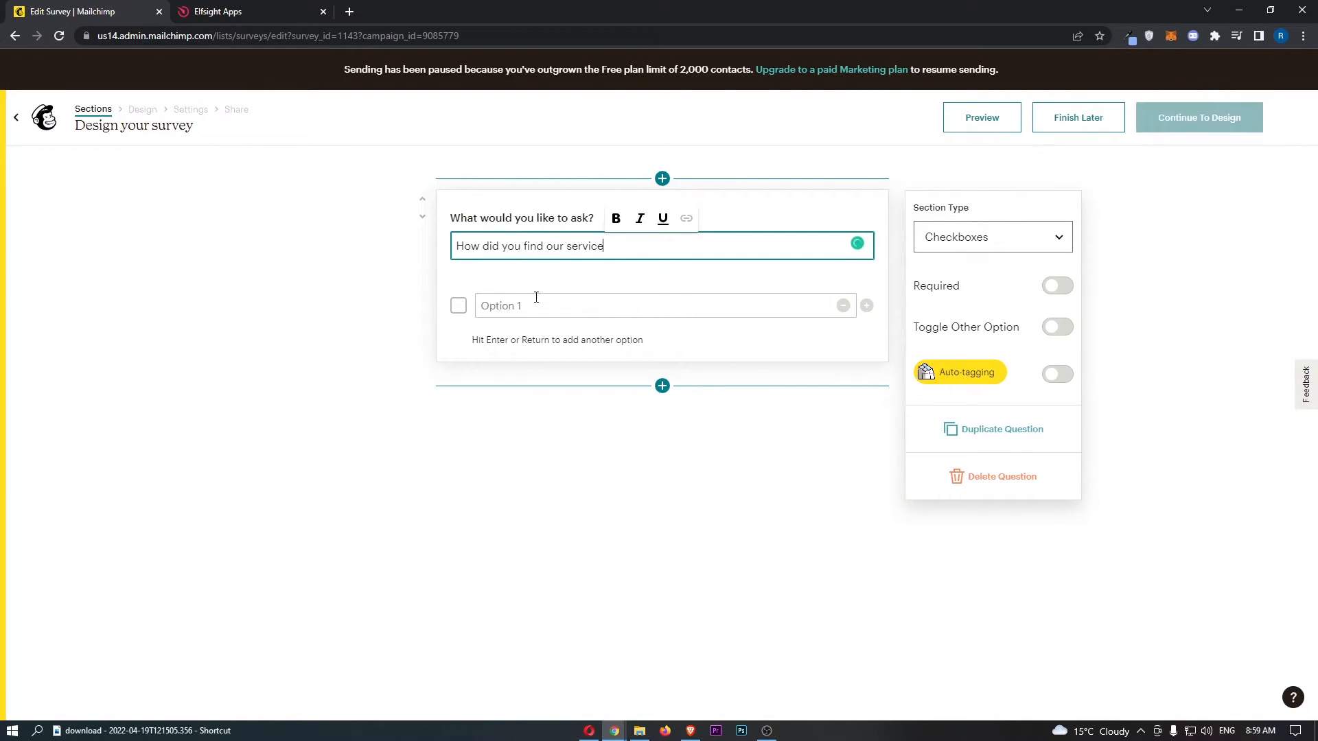
click(664, 305)
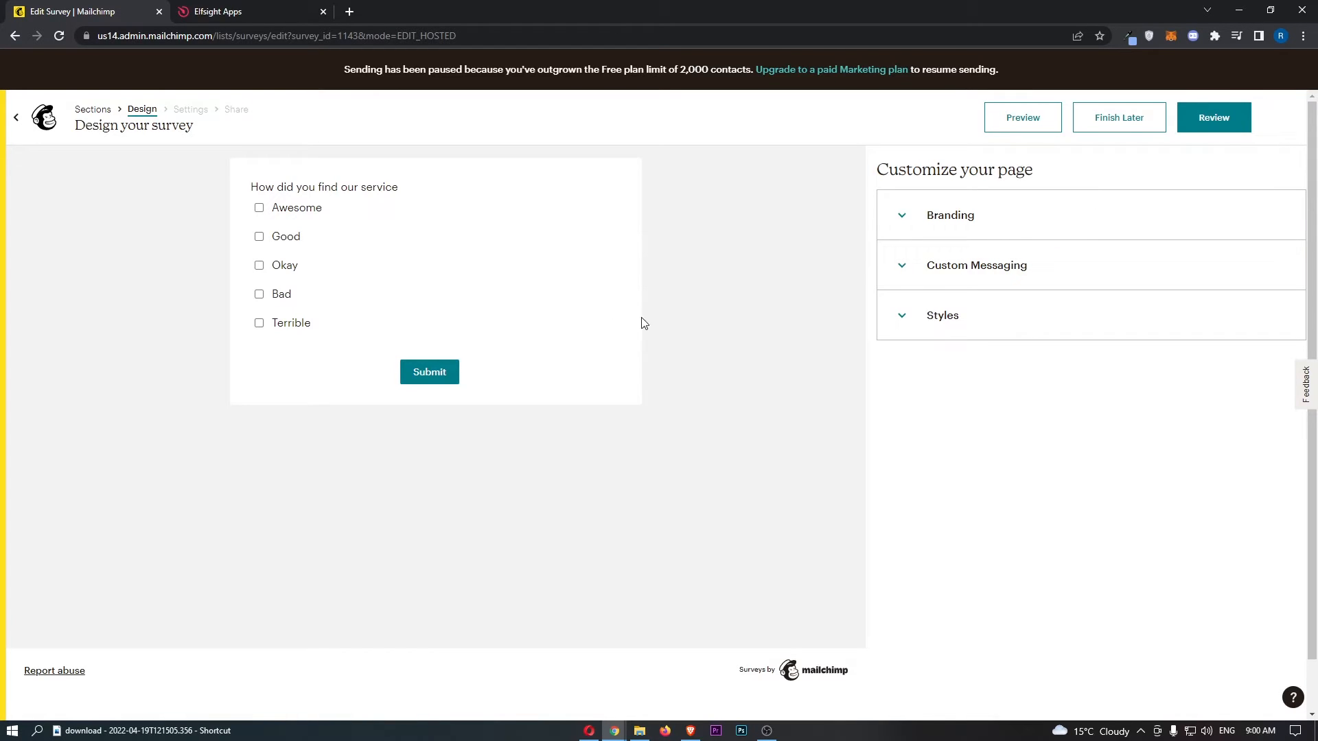
Expand Custom Messaging and Styles, review the survey, save its settings and reach the overview.
click(949, 215)
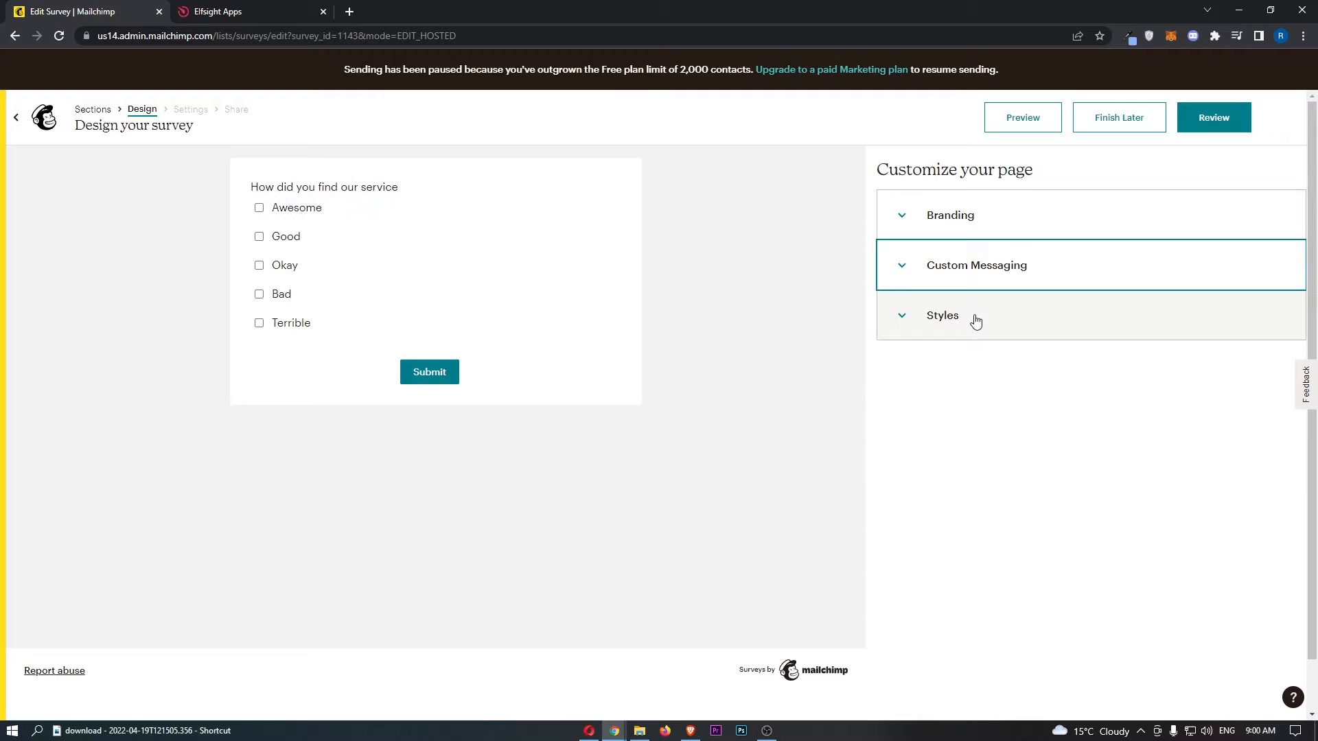
click(942, 316)
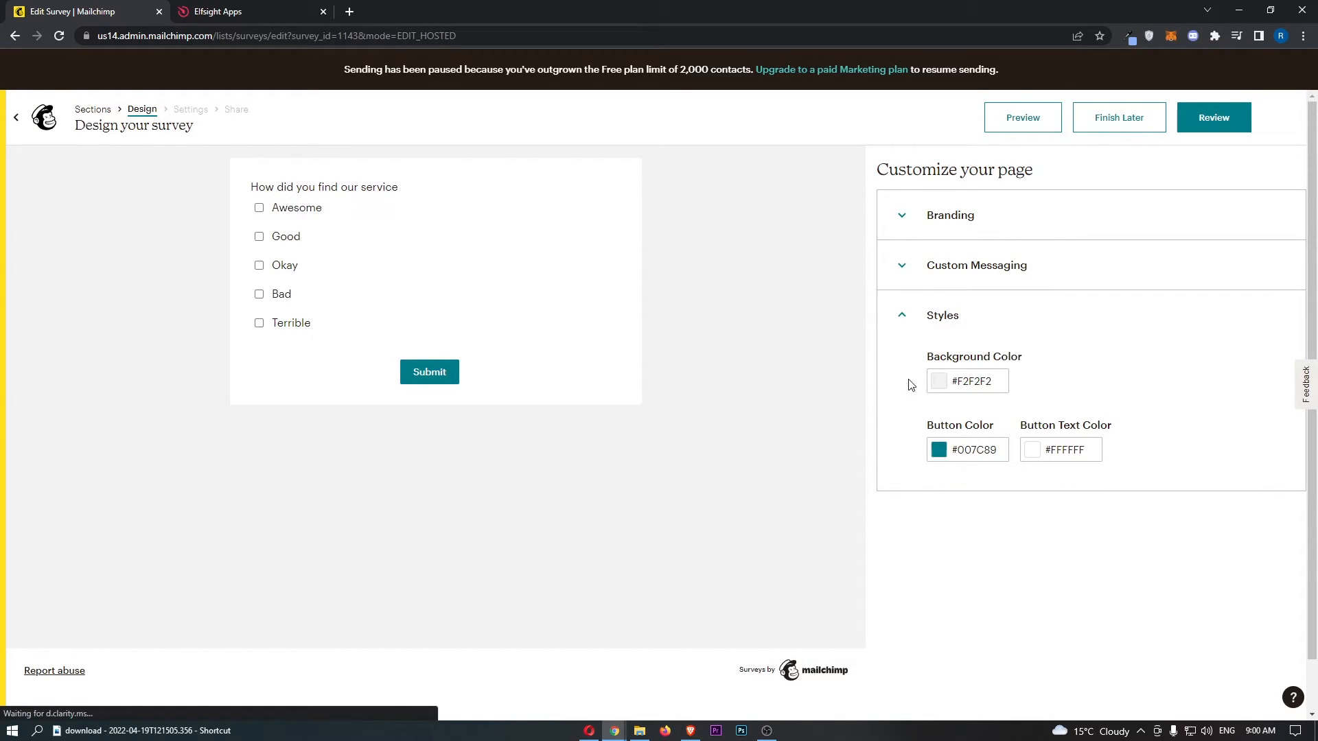
click(189, 110)
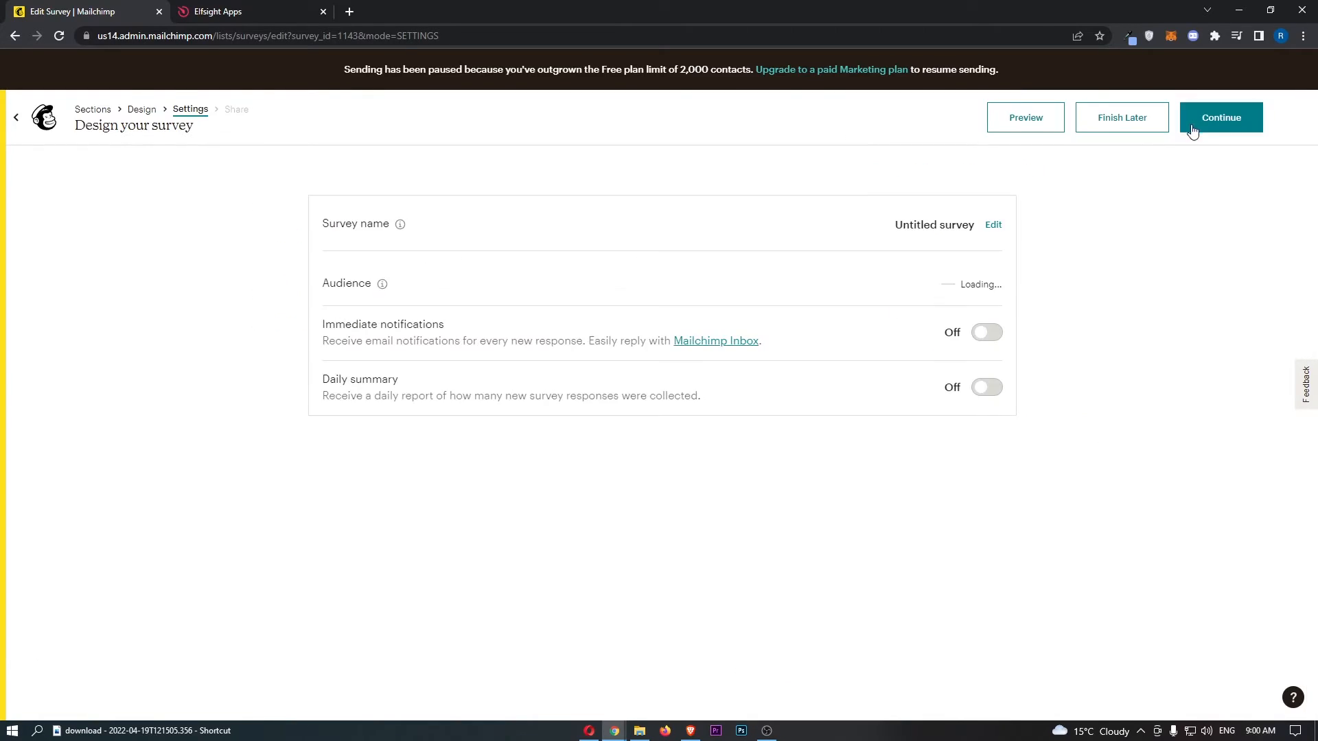
click(1220, 117)
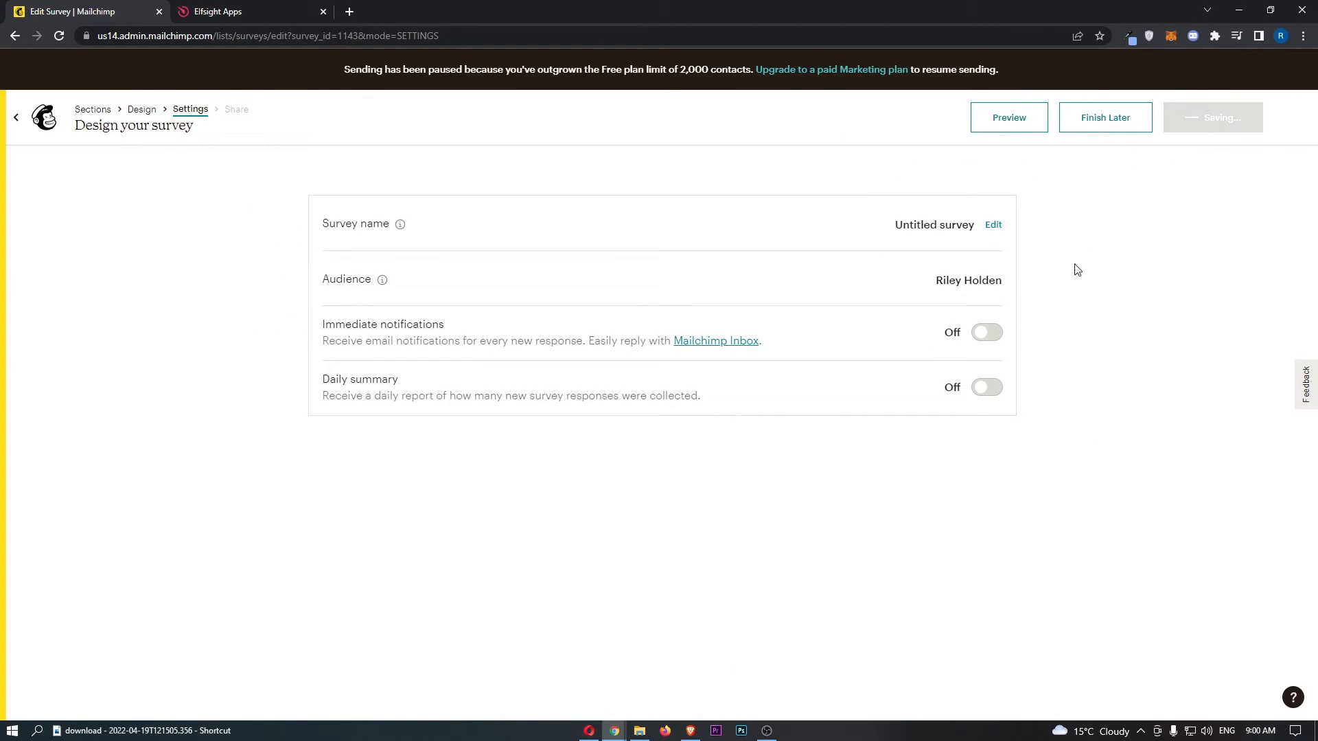
click(1104, 117)
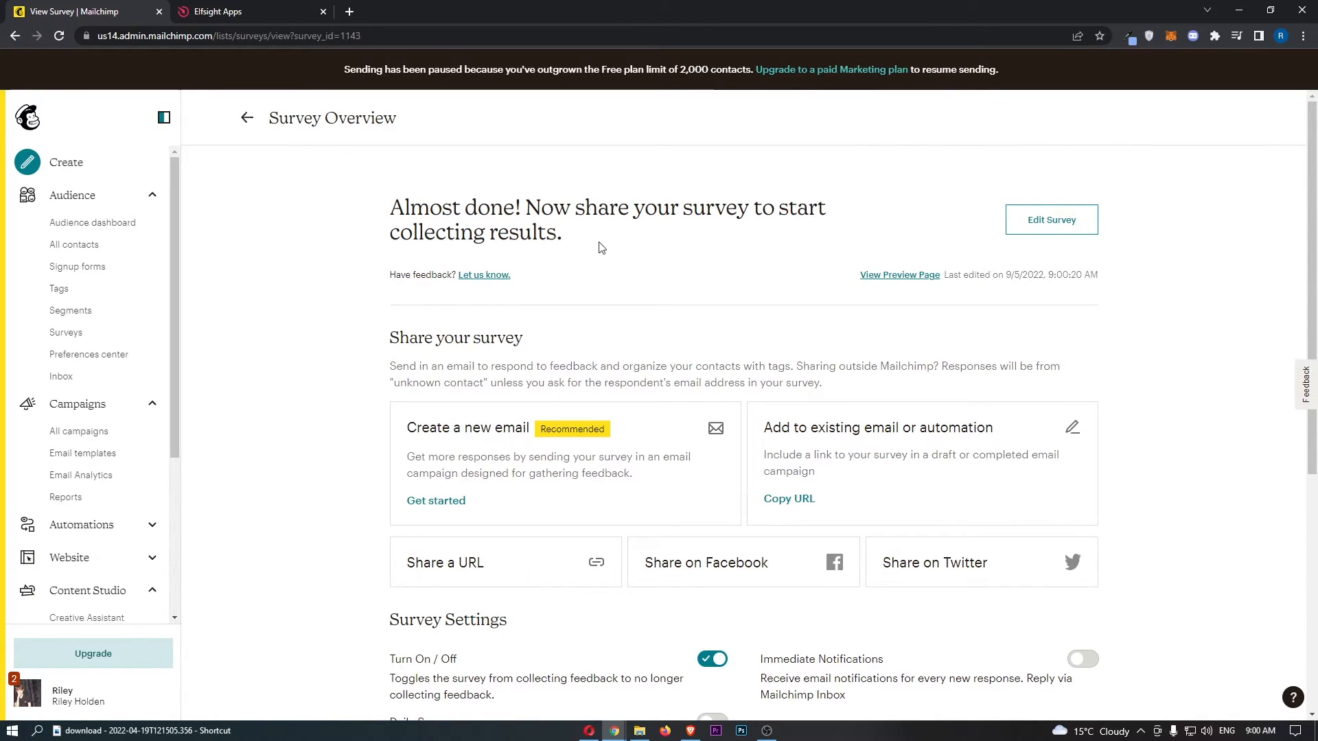
Go back from the survey overview to the email draft showing the Start Survey button.
click(246, 118)
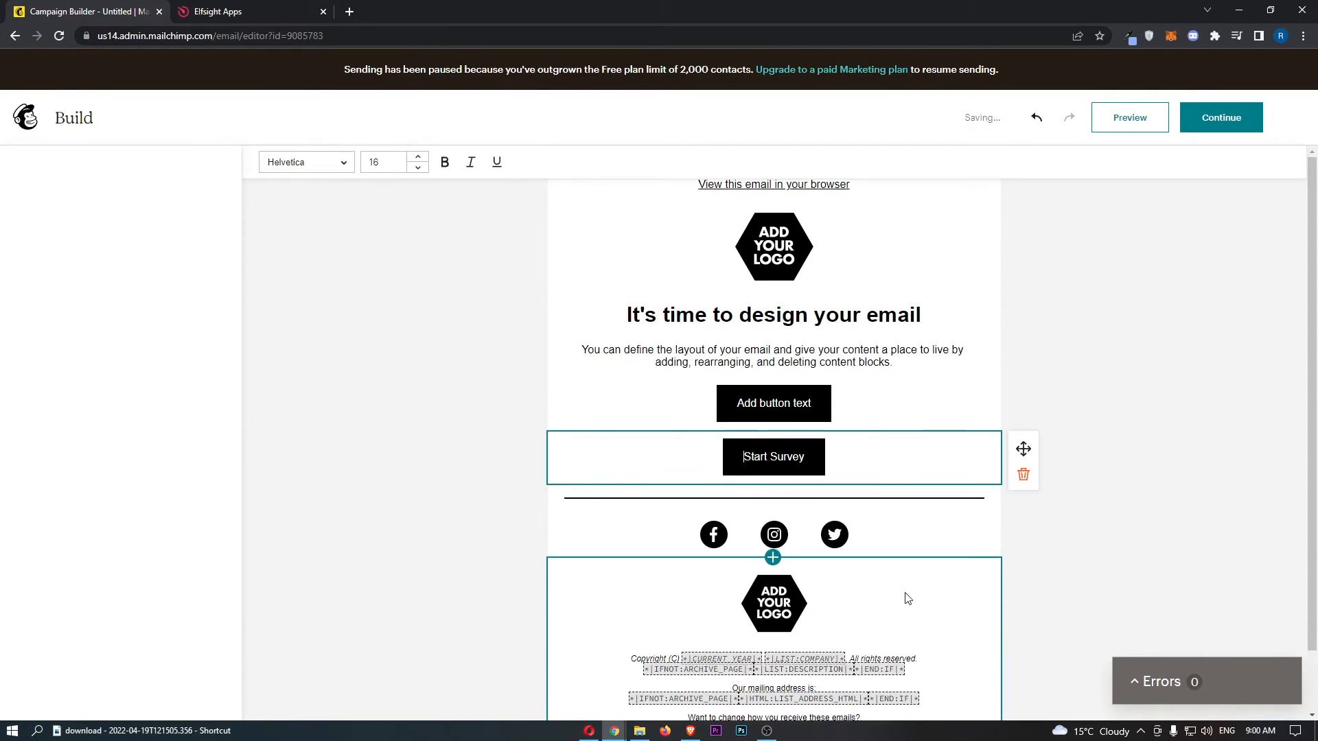
Link the Start Survey button to 'Untitled survey' and preview the email.
click(773, 456)
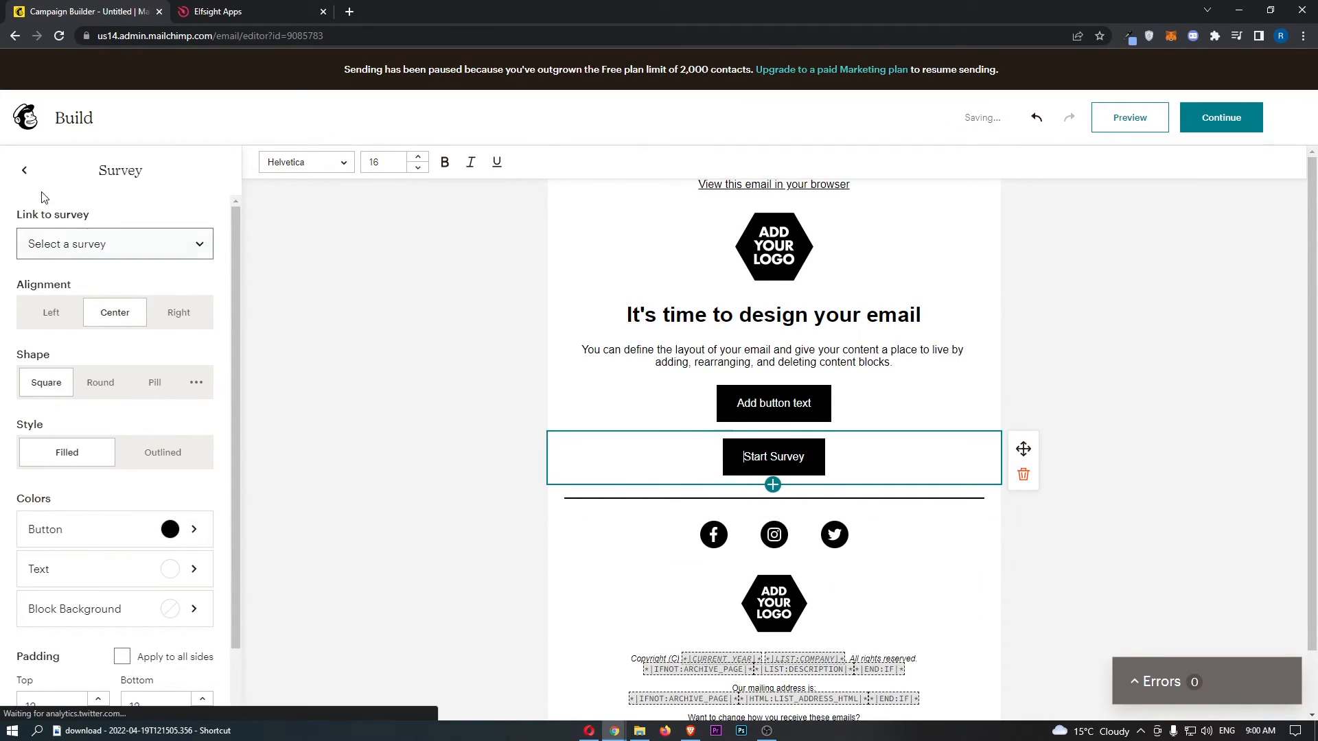
click(114, 244)
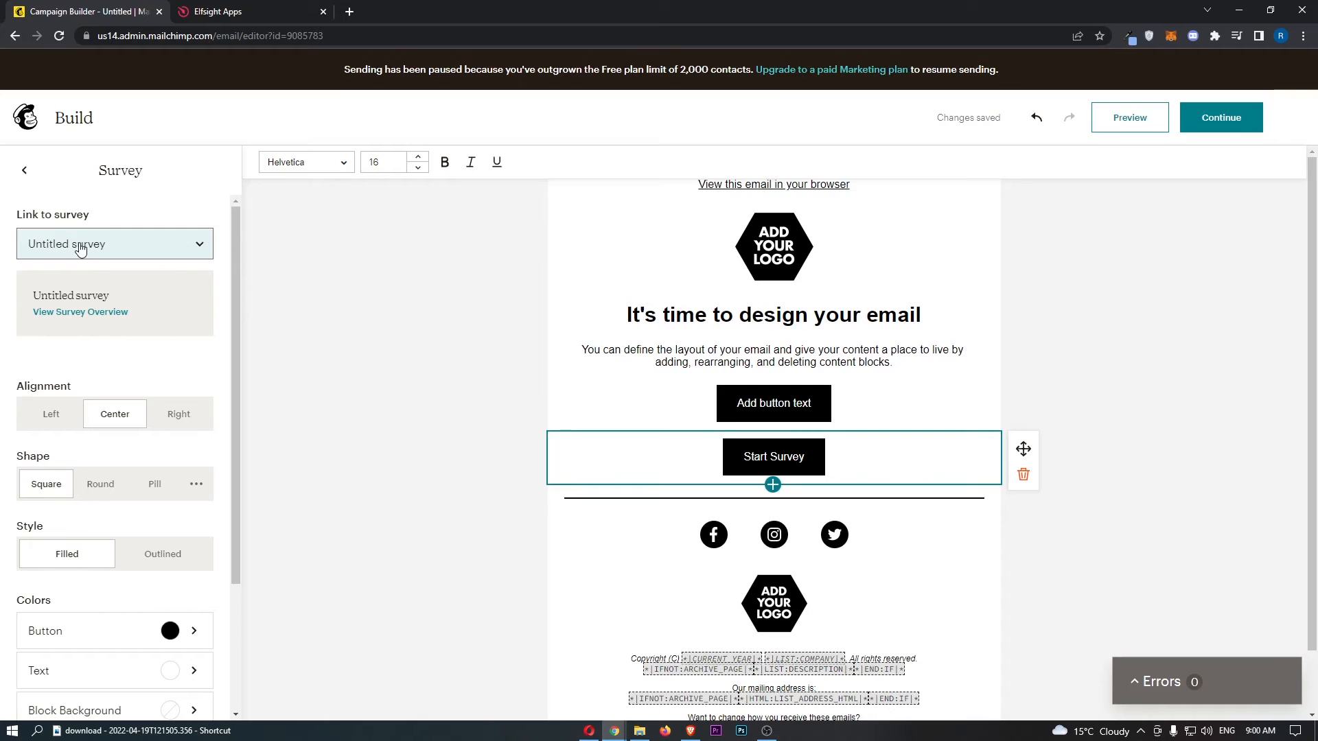
scroll(down, 3)
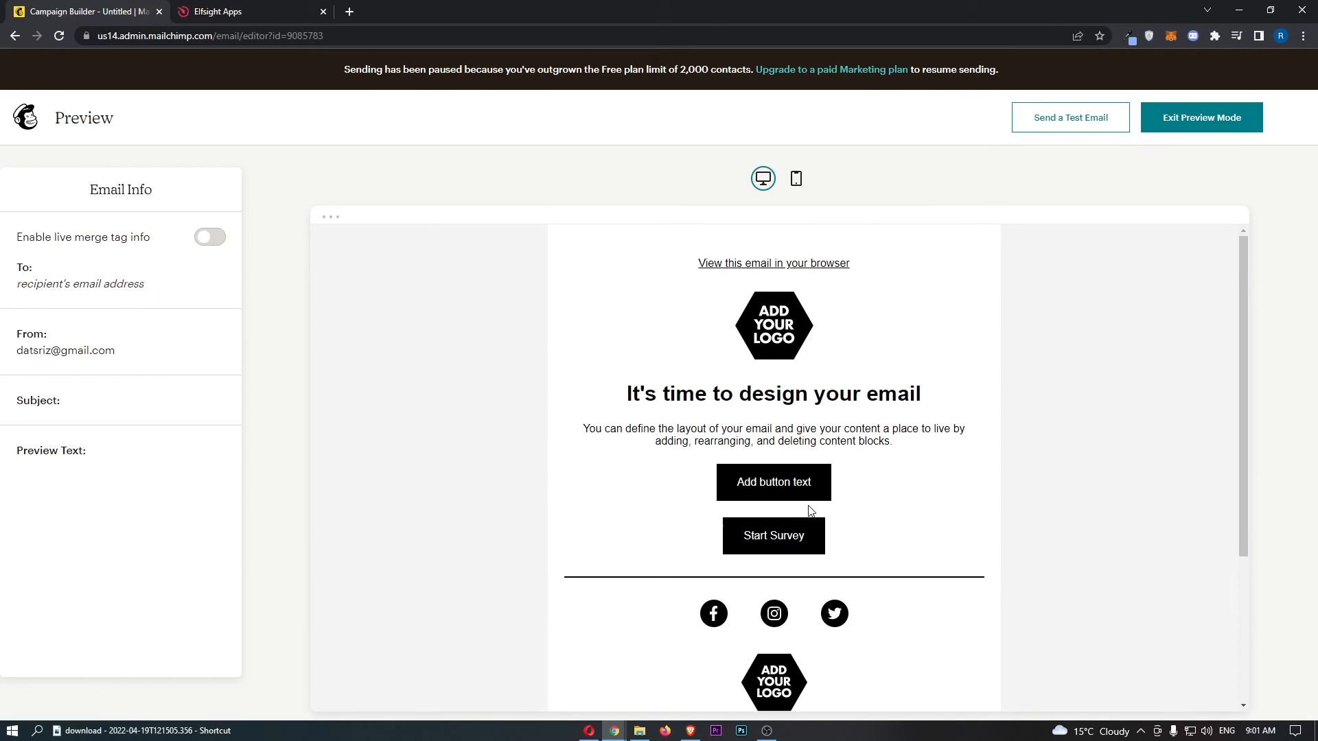
Follow the Start Survey button in the preview to the live survey page.
click(773, 536)
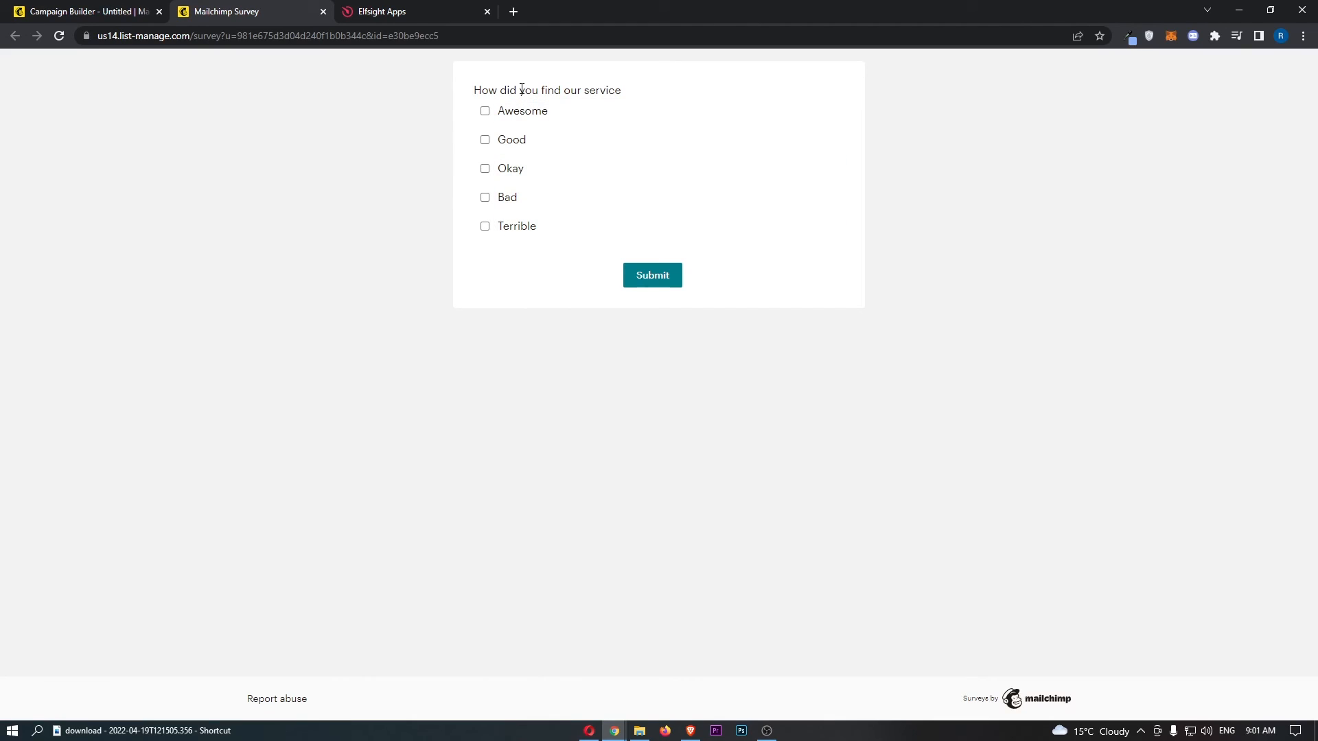